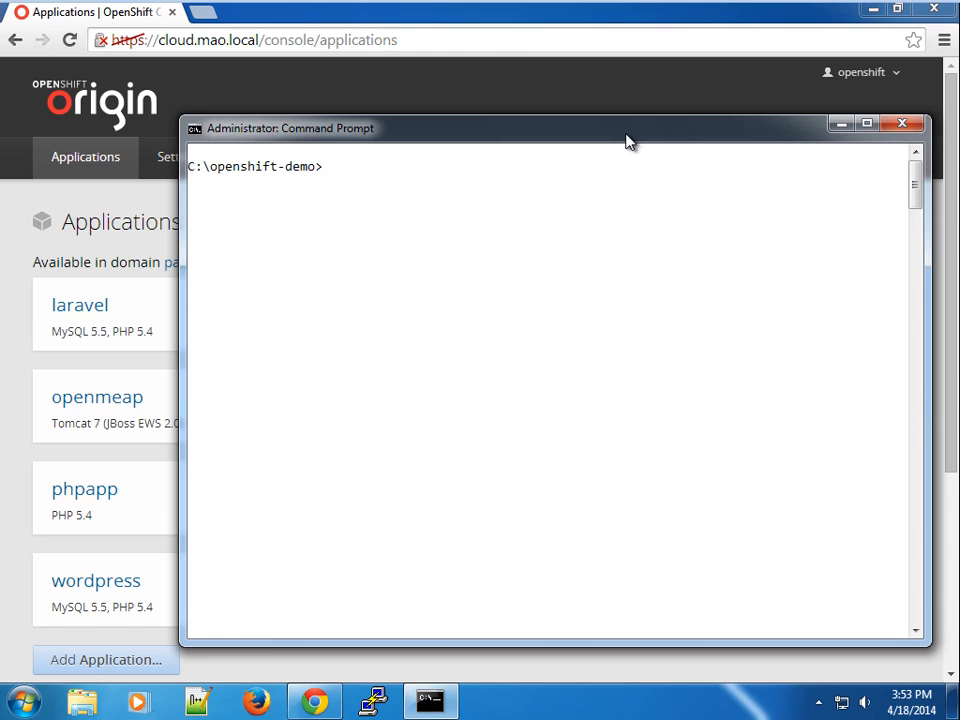
- Create a backup folder inside openshift-demo and change into it
text(mkdir backup)
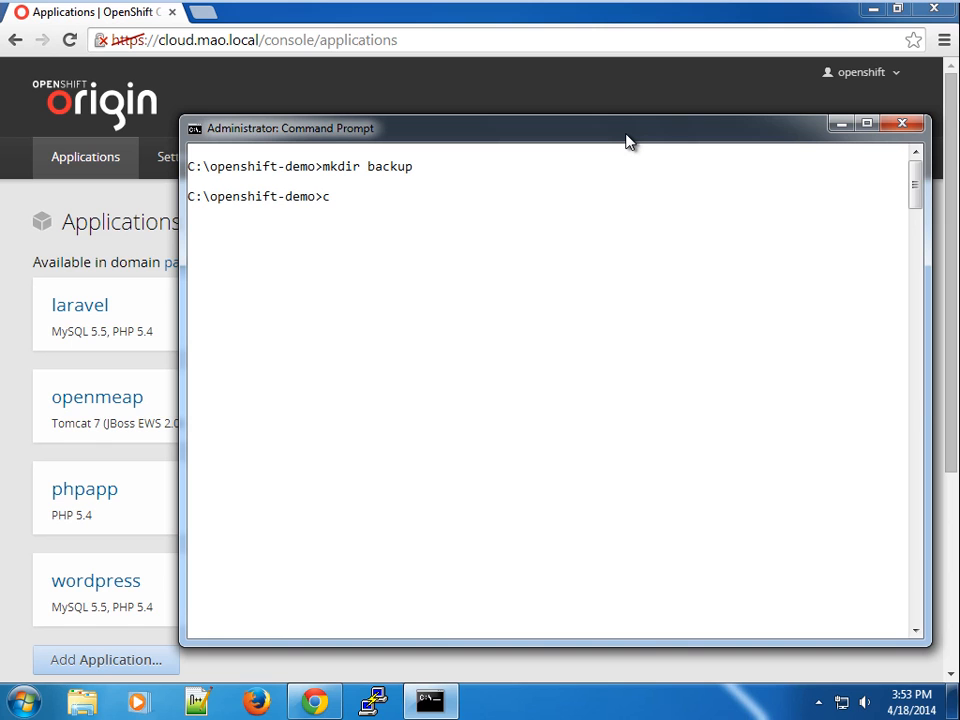
text(d backup)
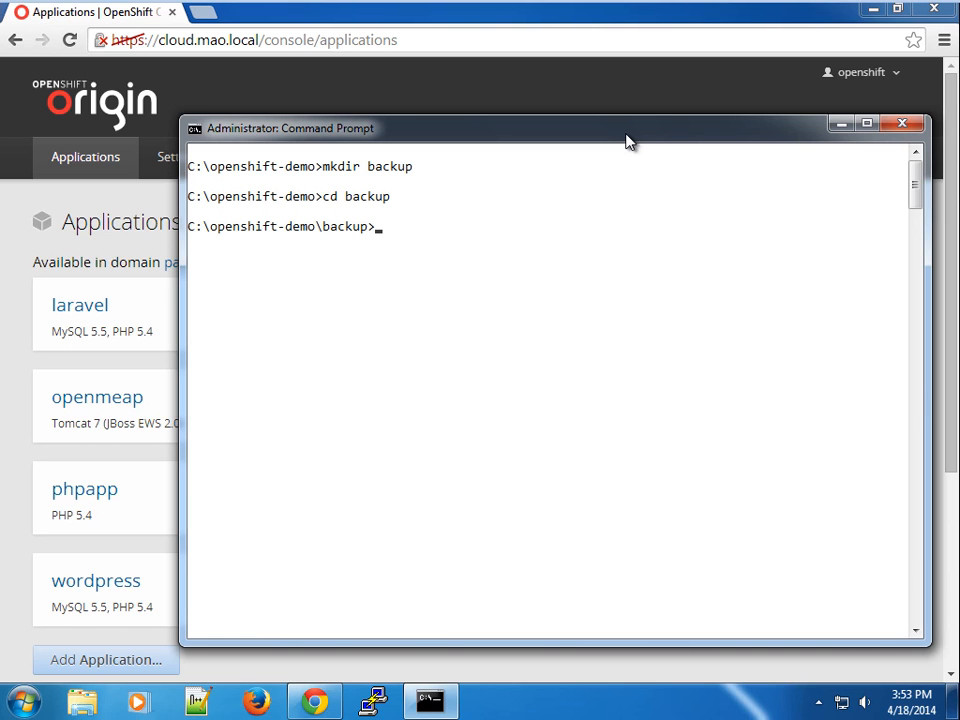
- Show the help text for the rhc save-snapshot command
text(rhc)
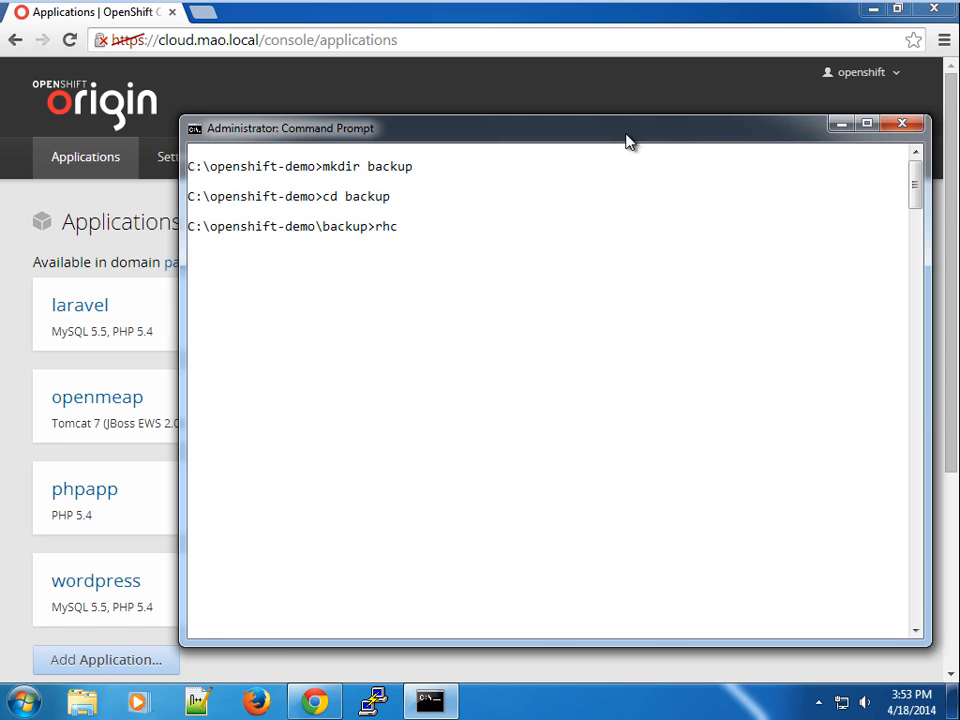
text(save-snapshot)
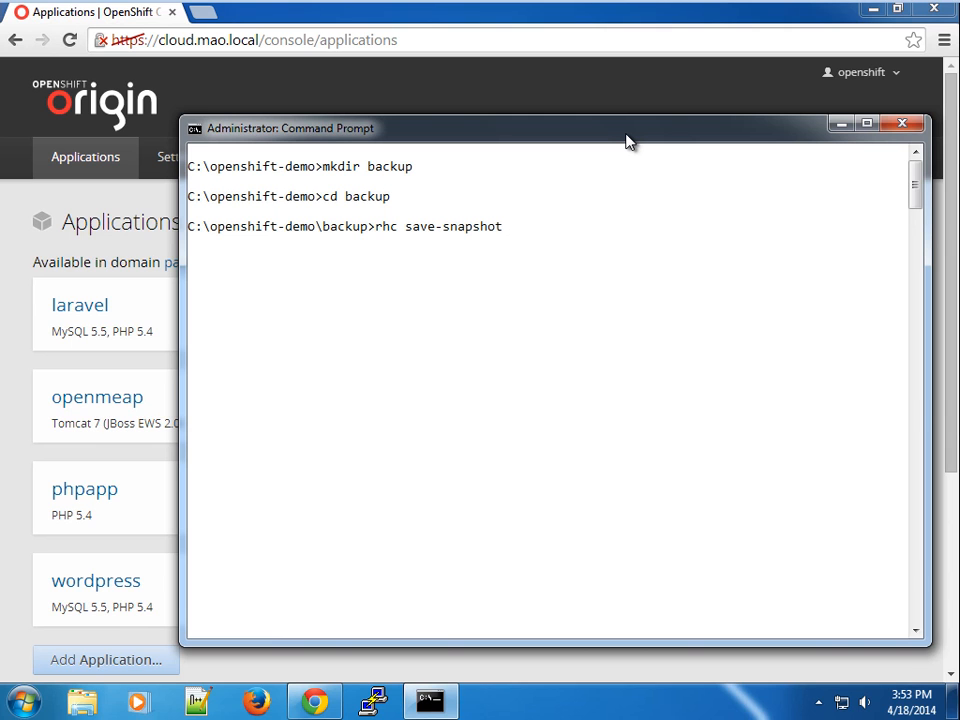
text(help)
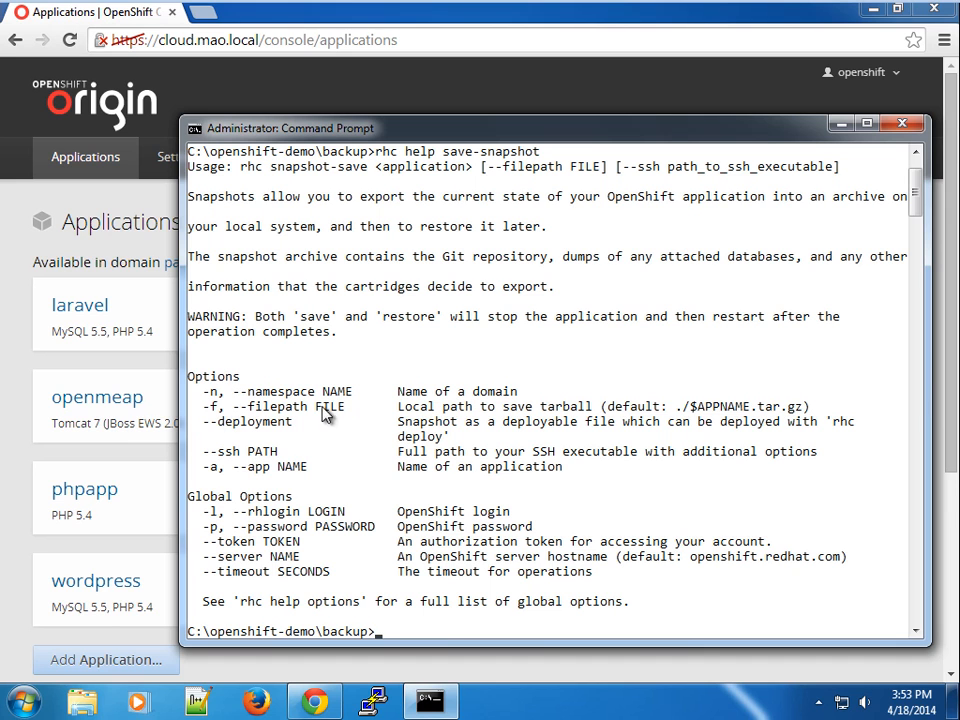
mouse_move(248, 445)
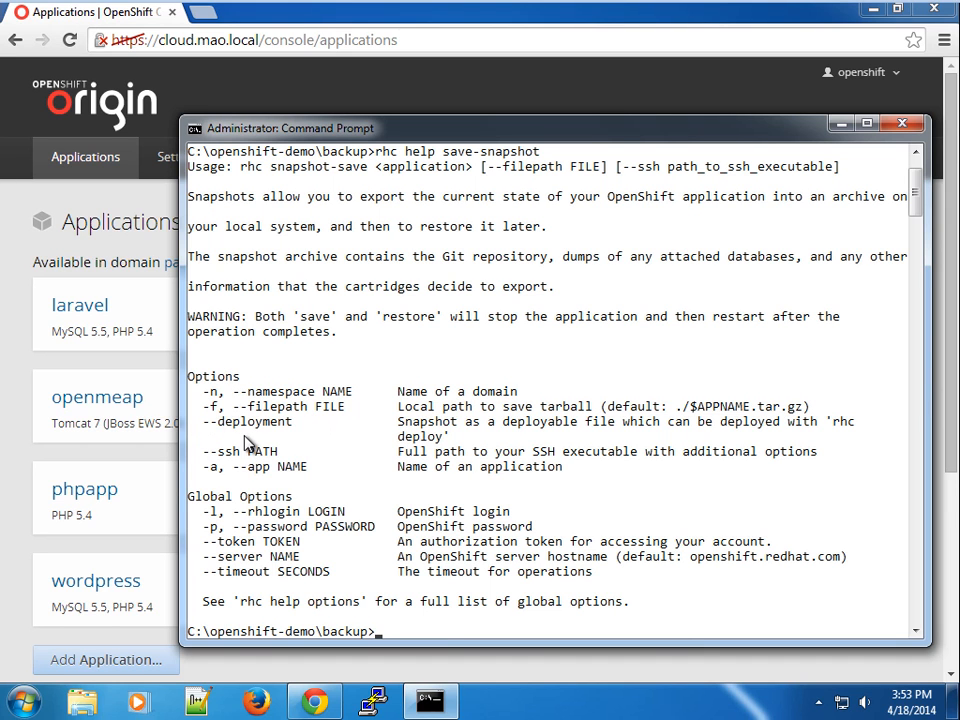
mouse_move(211, 433)
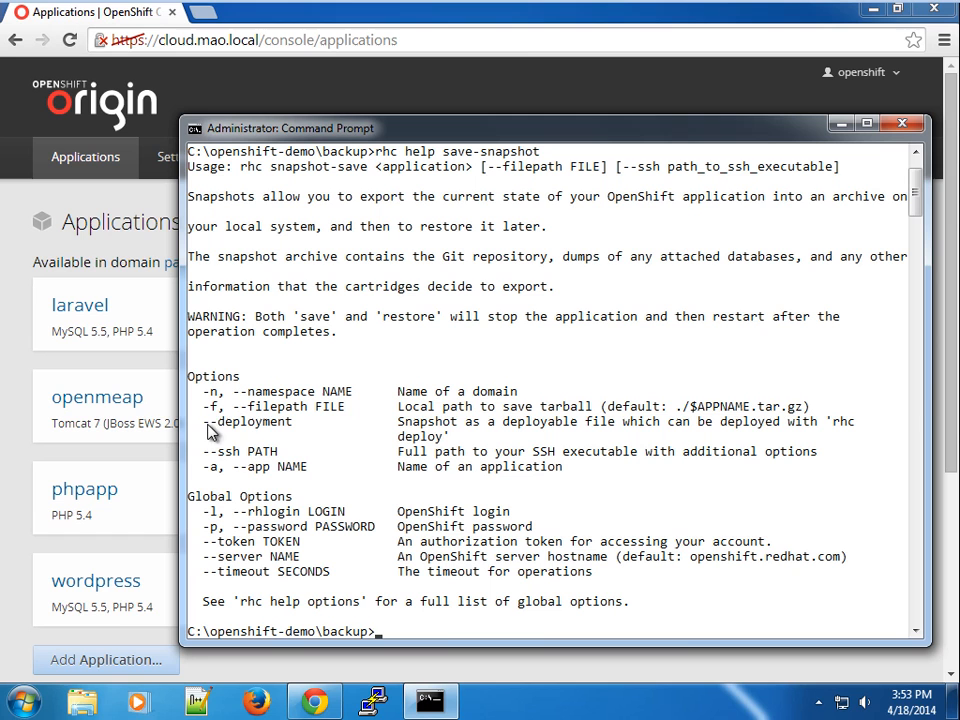
mouse_move(296, 434)
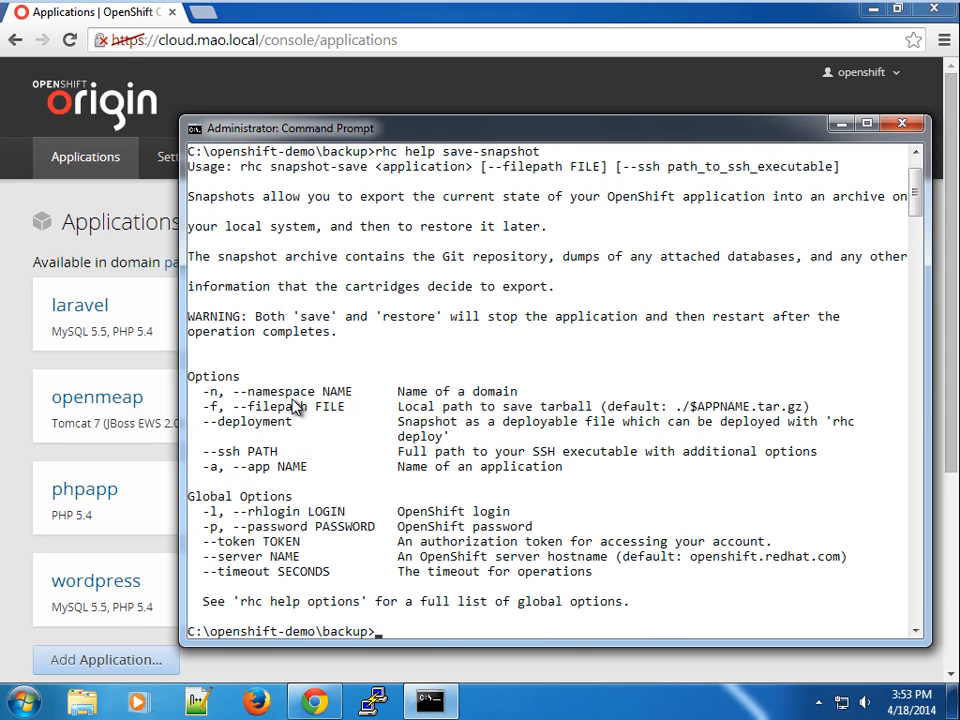
mouse_move(290, 410)
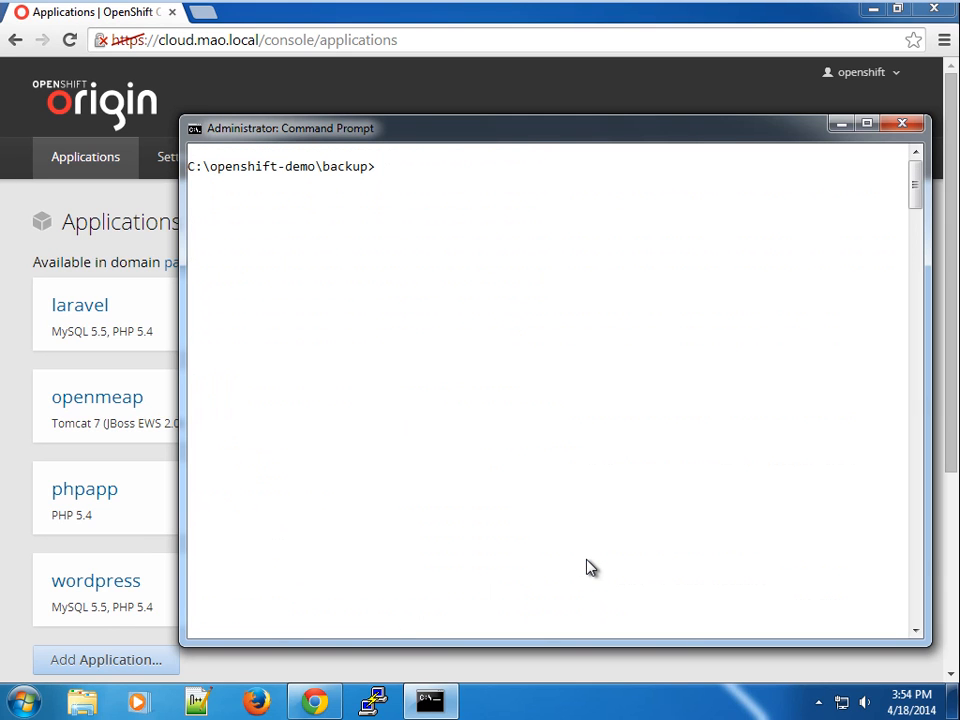
- Download a snapshot of phpapp with rhc save-snapshot -a phpapp -l openshift
text(rhc)
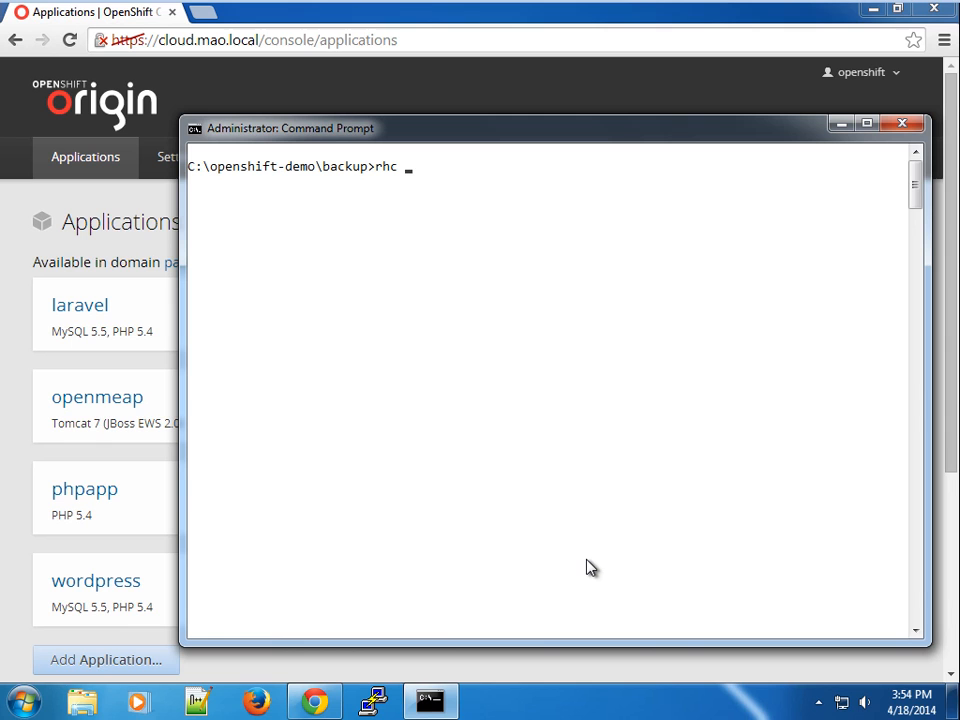
text(save)
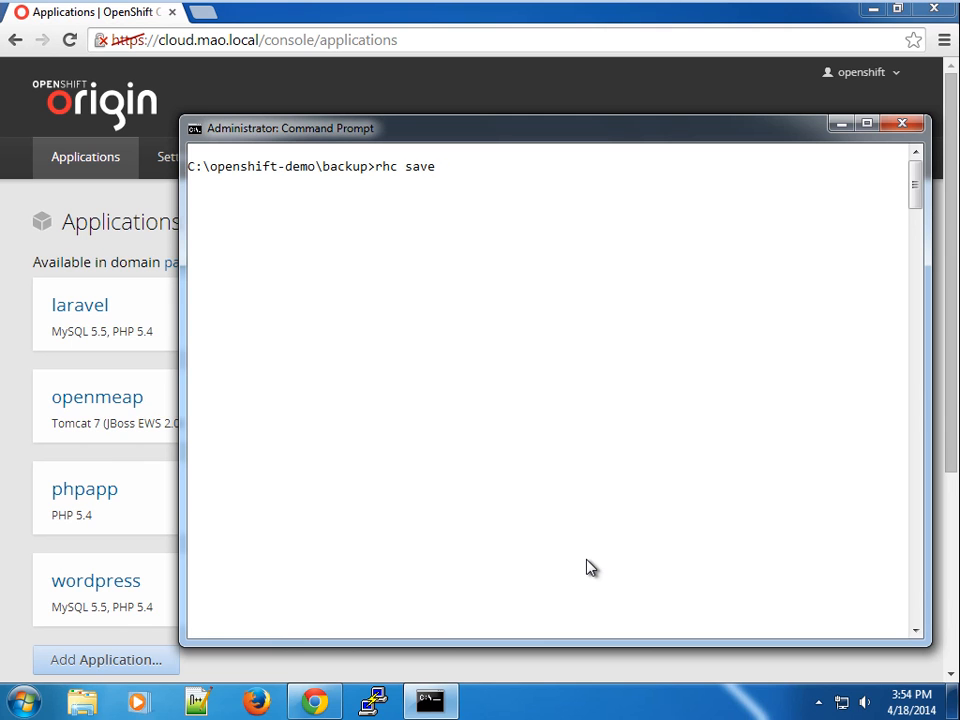
text(-snap)
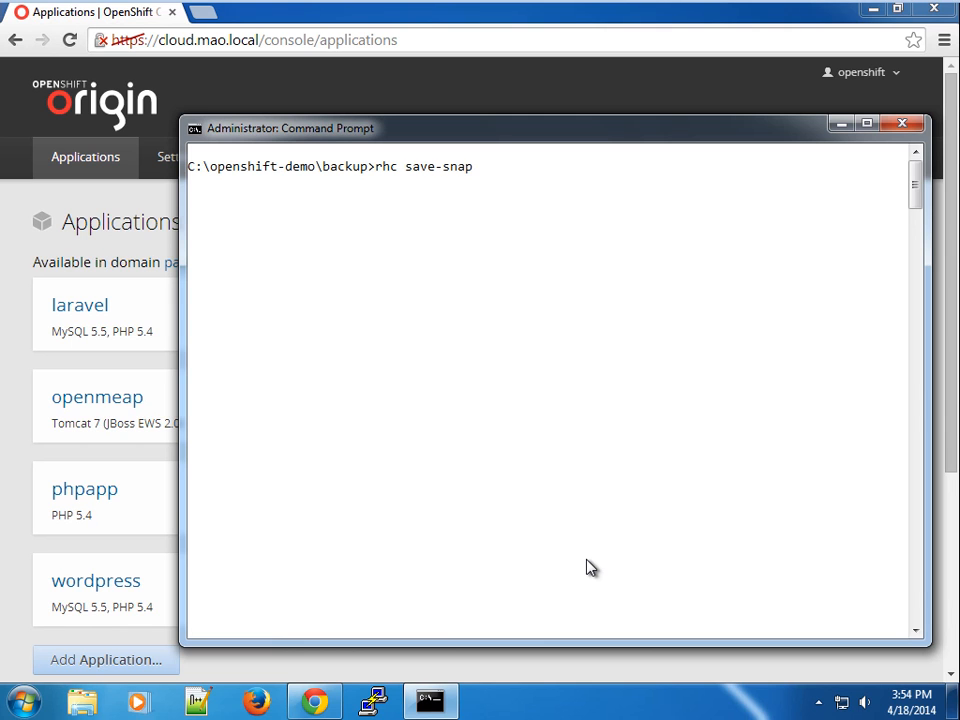
text(shot)
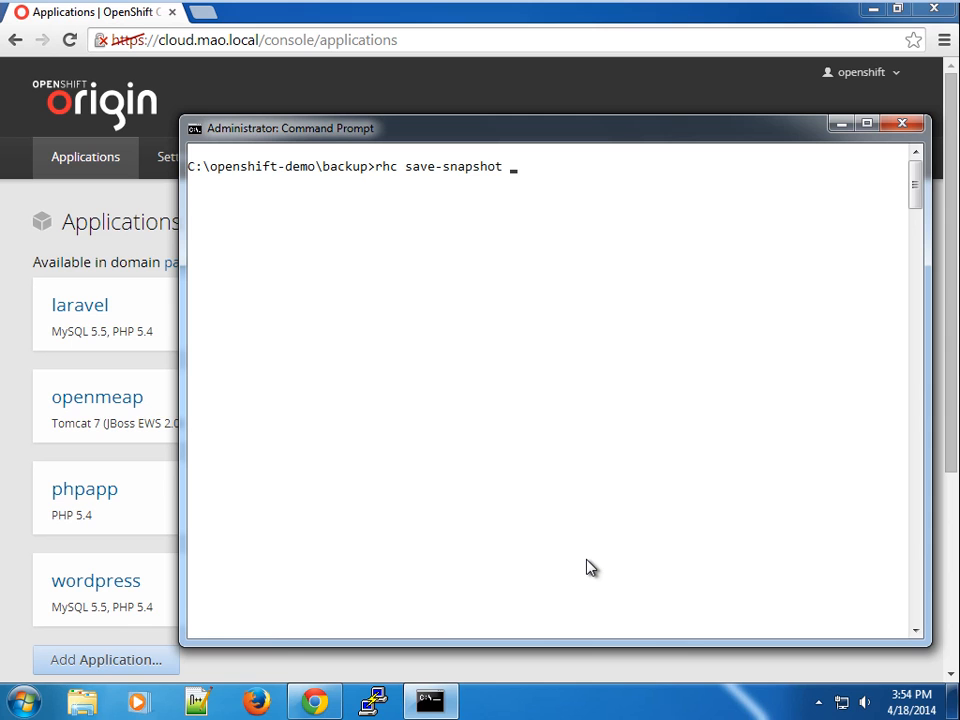
text(-a)
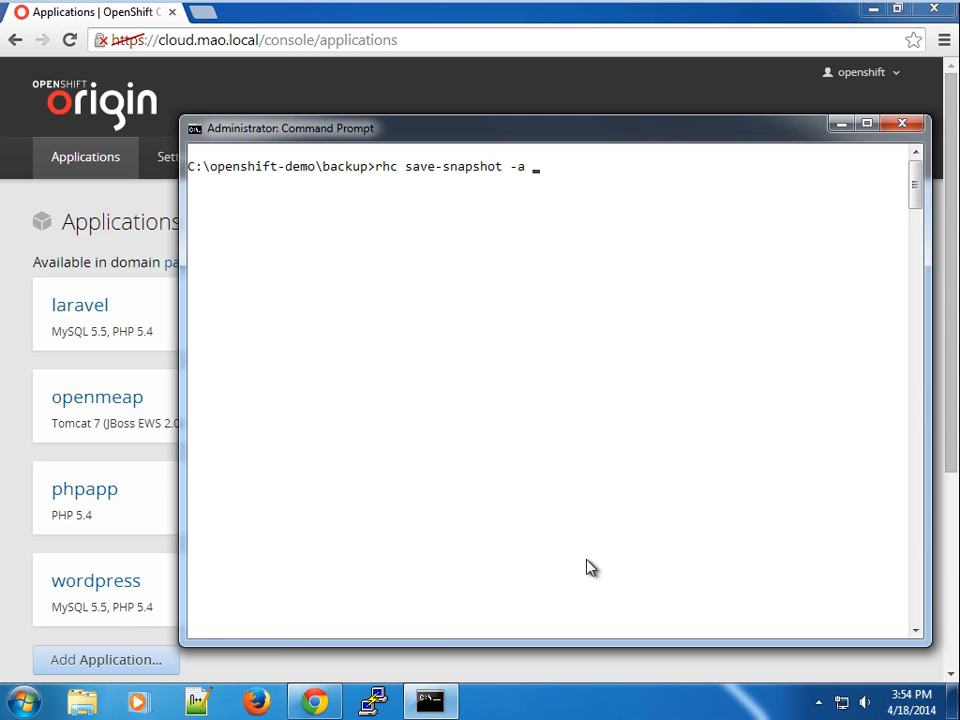
text(php)
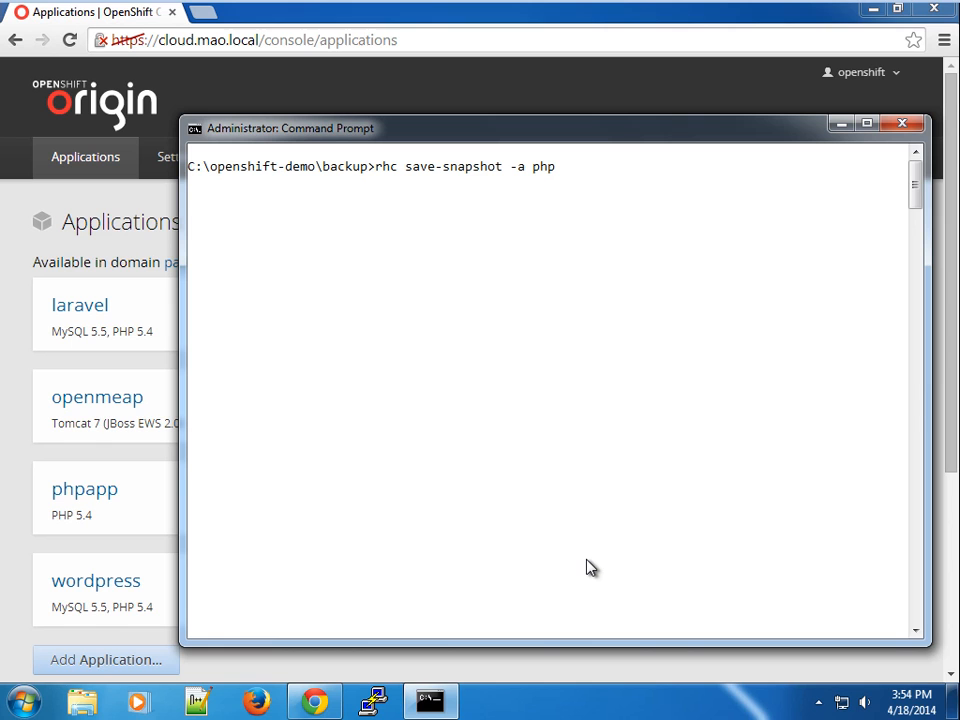
text(app -l)
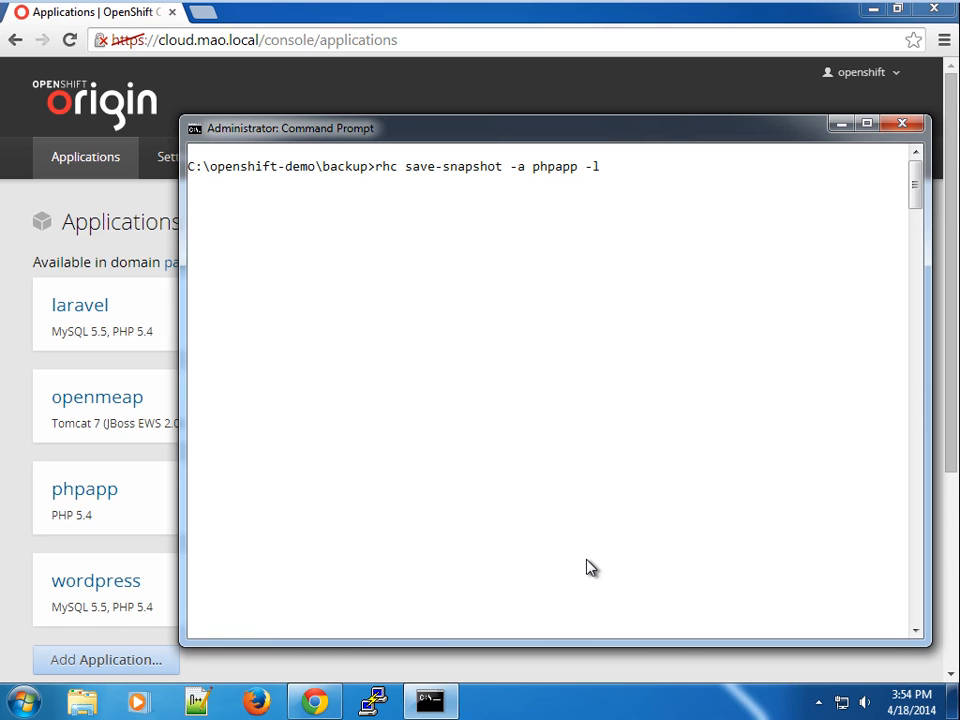
text(openshift)
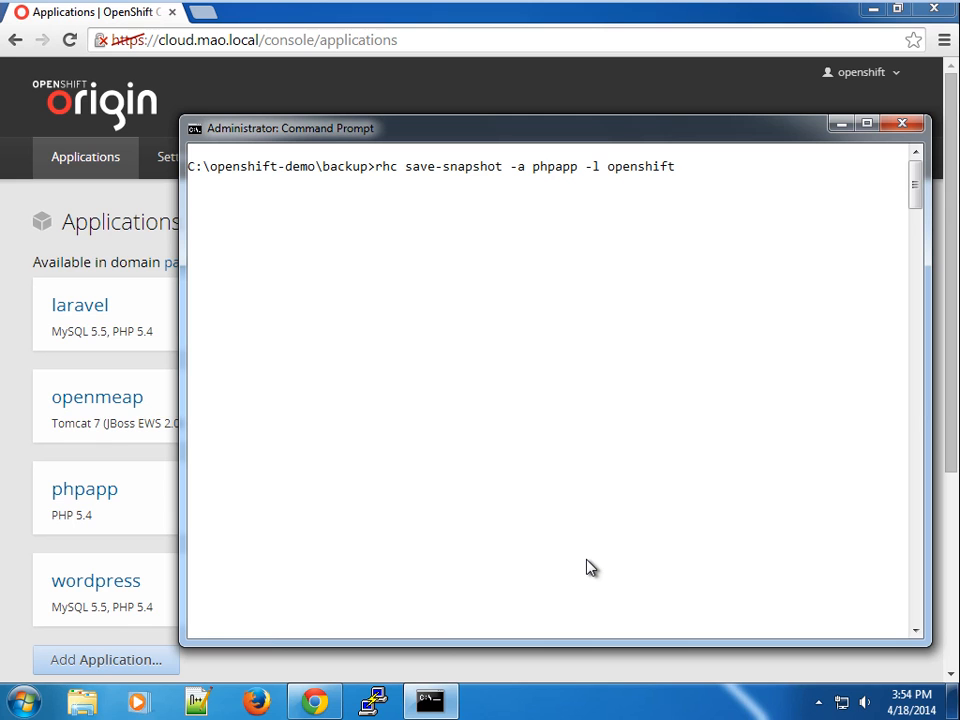
text(-f)
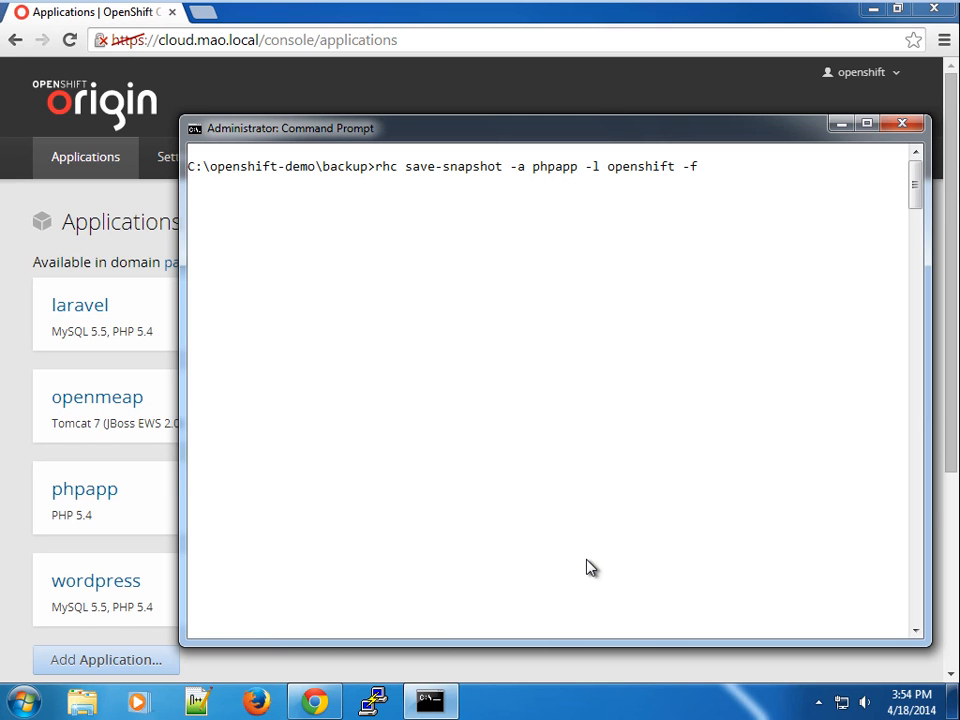
key(BackSpace)
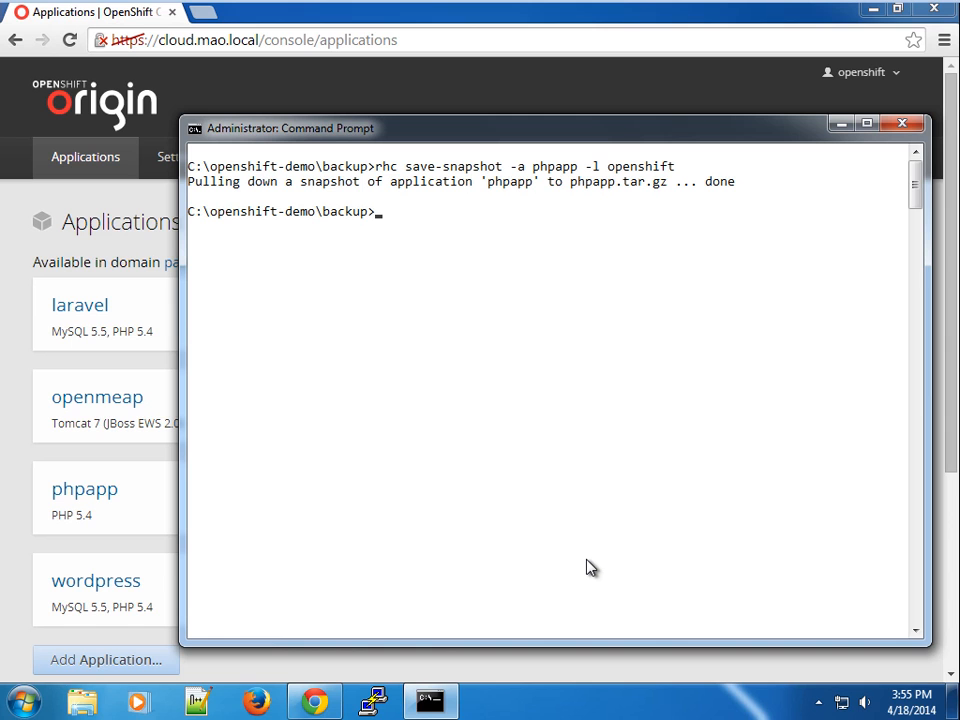
- List the backup folder to confirm phpapp.tar.gz and open it in Explorer
text(ls)
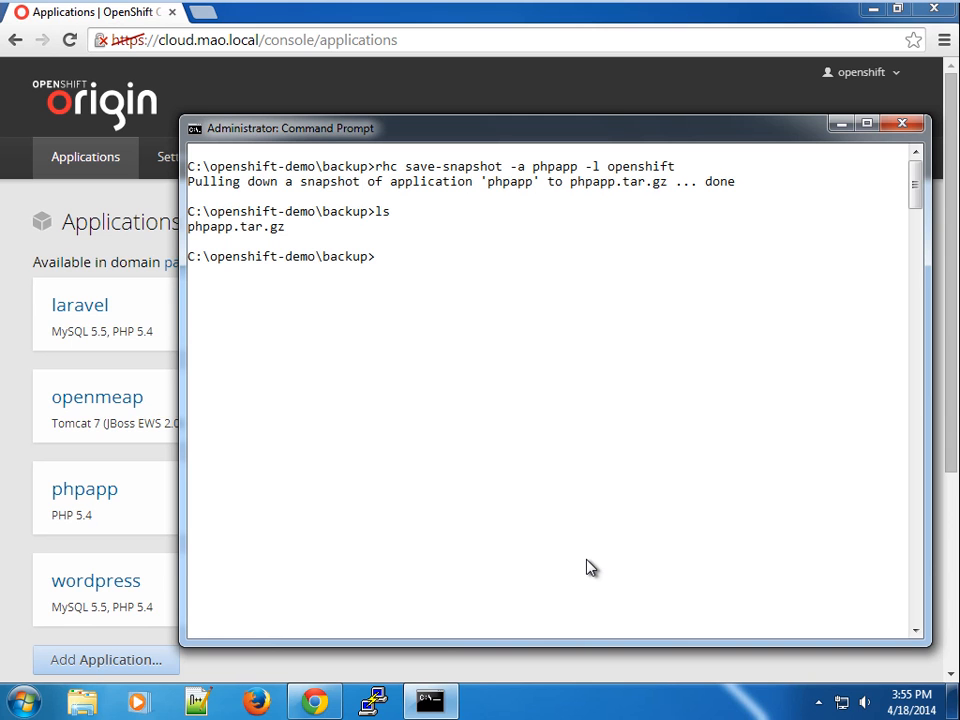
text(explorer)
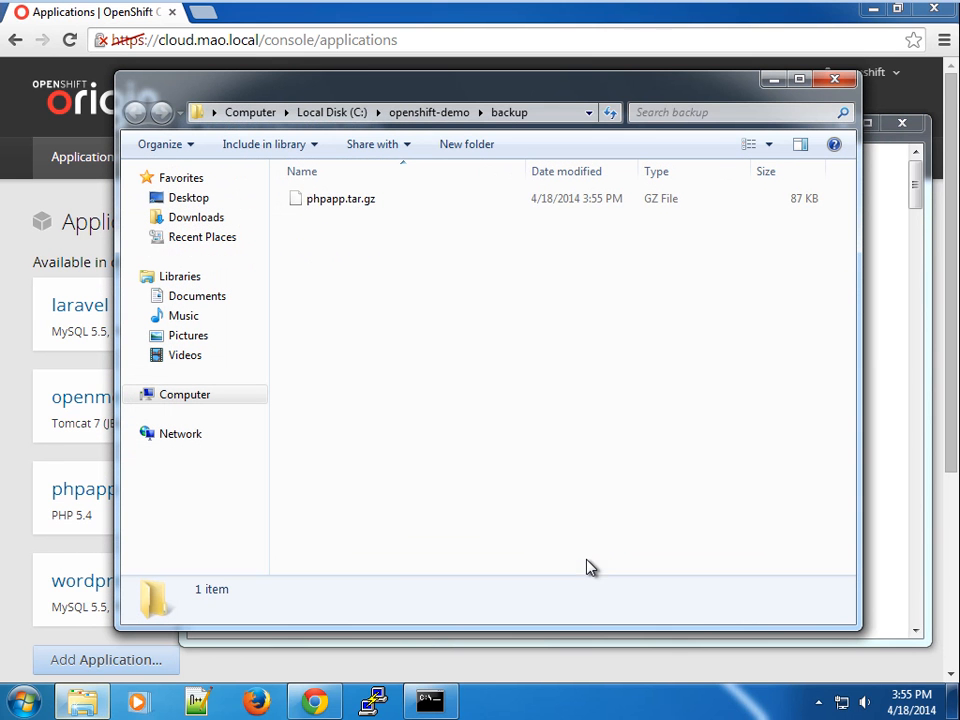
- Inspect the 87 KB phpapp.tar.gz snapshot in the backup folder
right_click(335, 198)
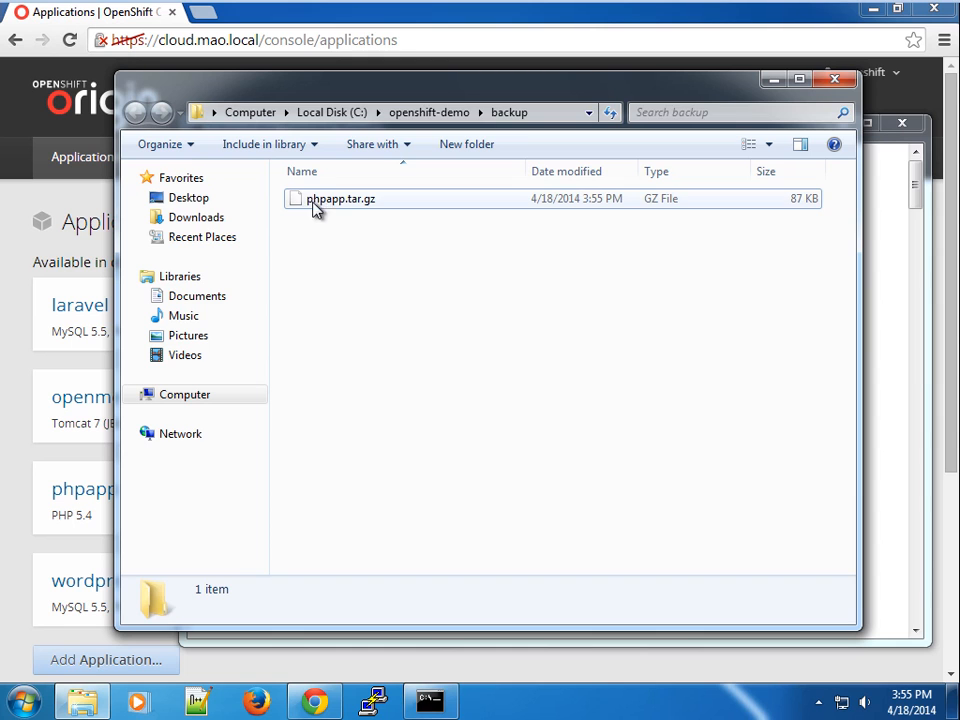
mouse_move(330, 205)
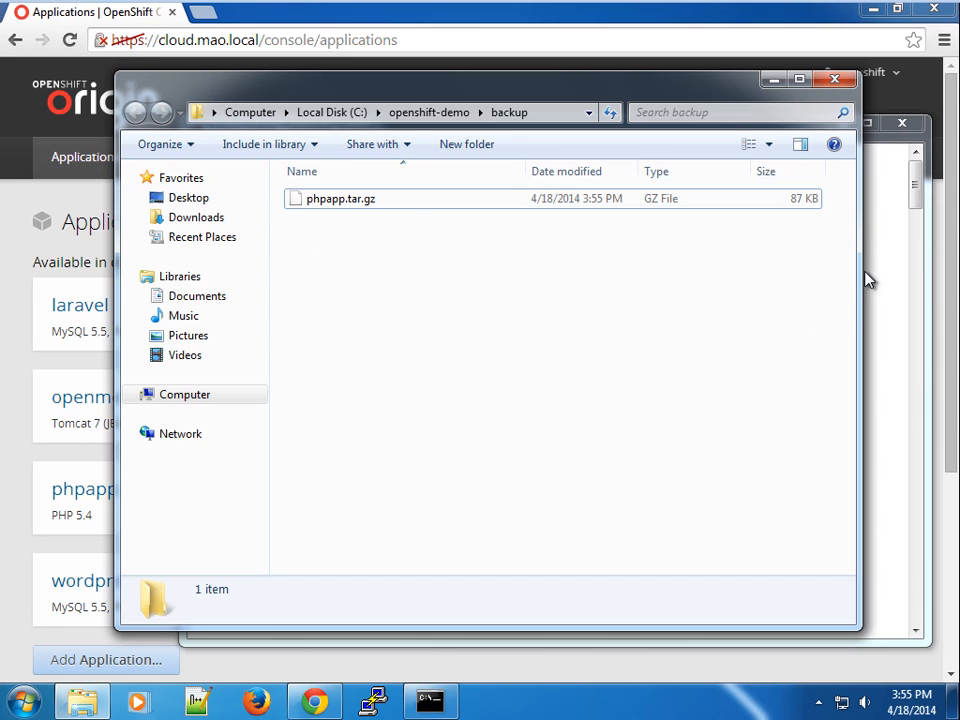
mouse_move(873, 253)
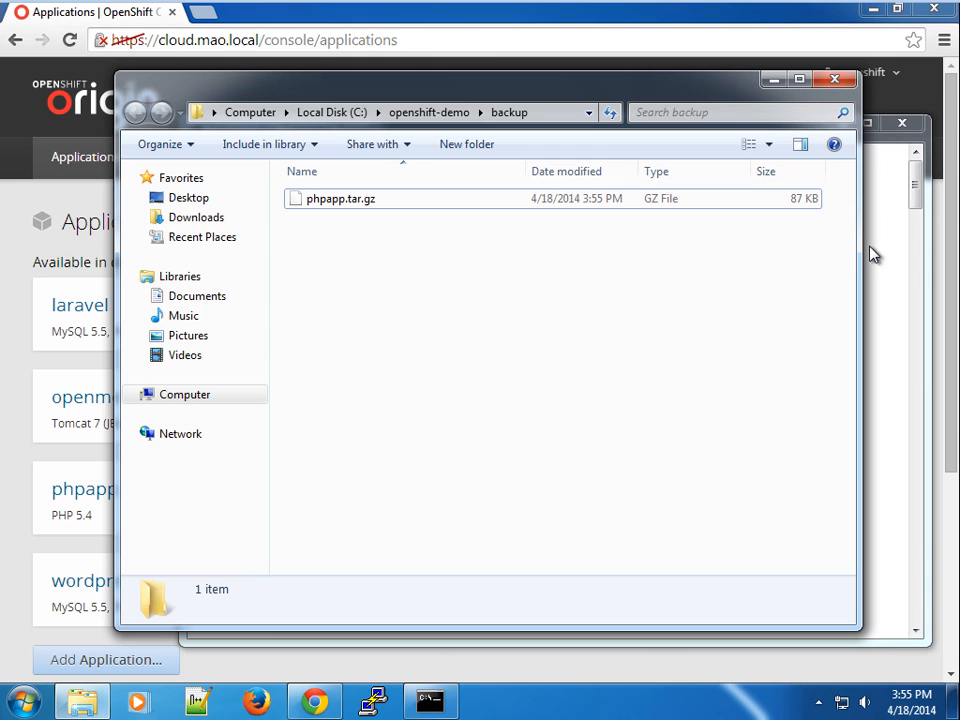
mouse_move(791, 377)
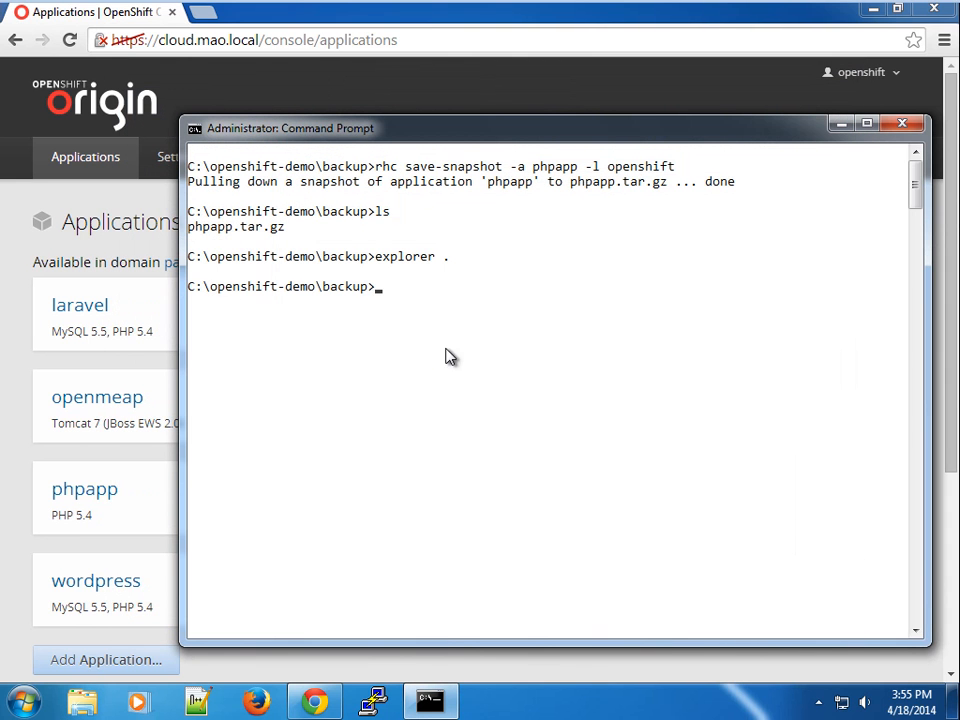
- Show help for rhc restore-snapshot, then clear the console and list phpapp.tar.gz again
text(rhc)
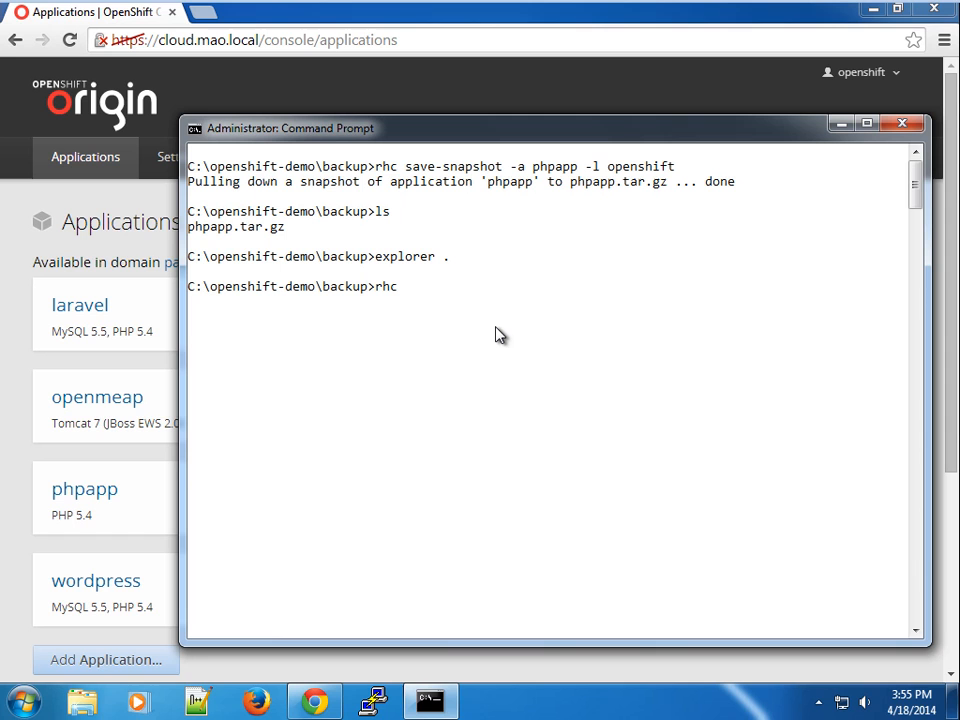
text(help resto)
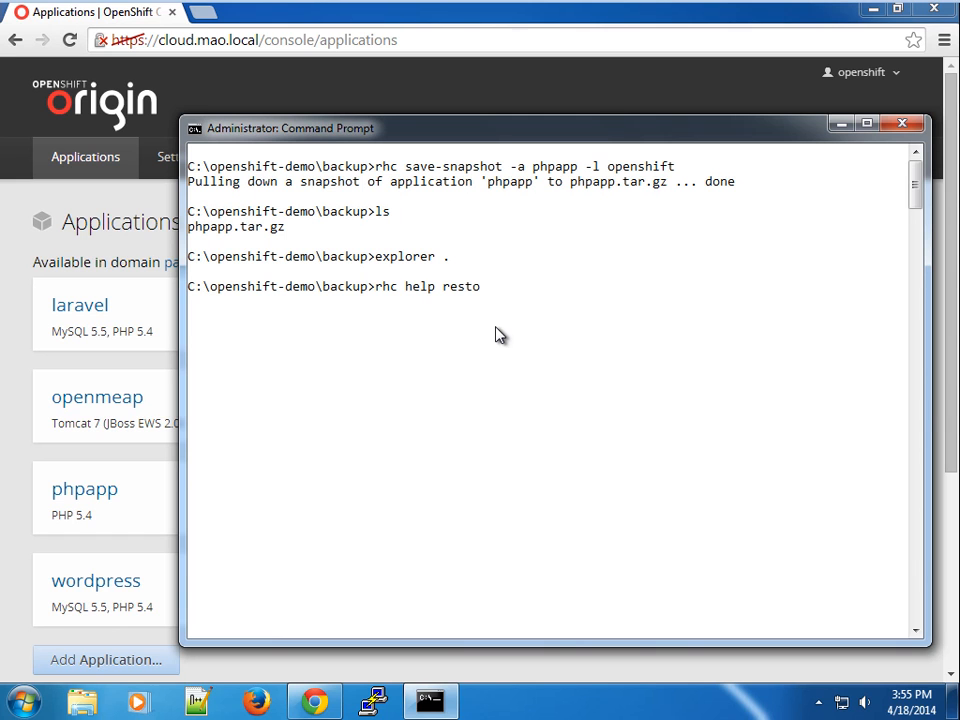
text(re-snap)
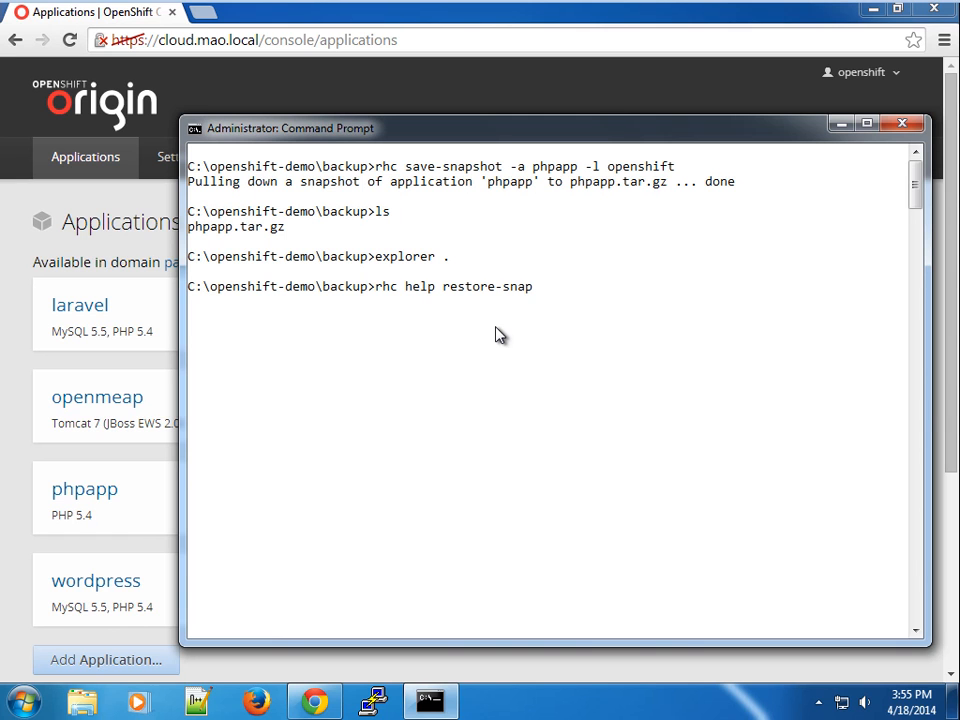
text(shot)
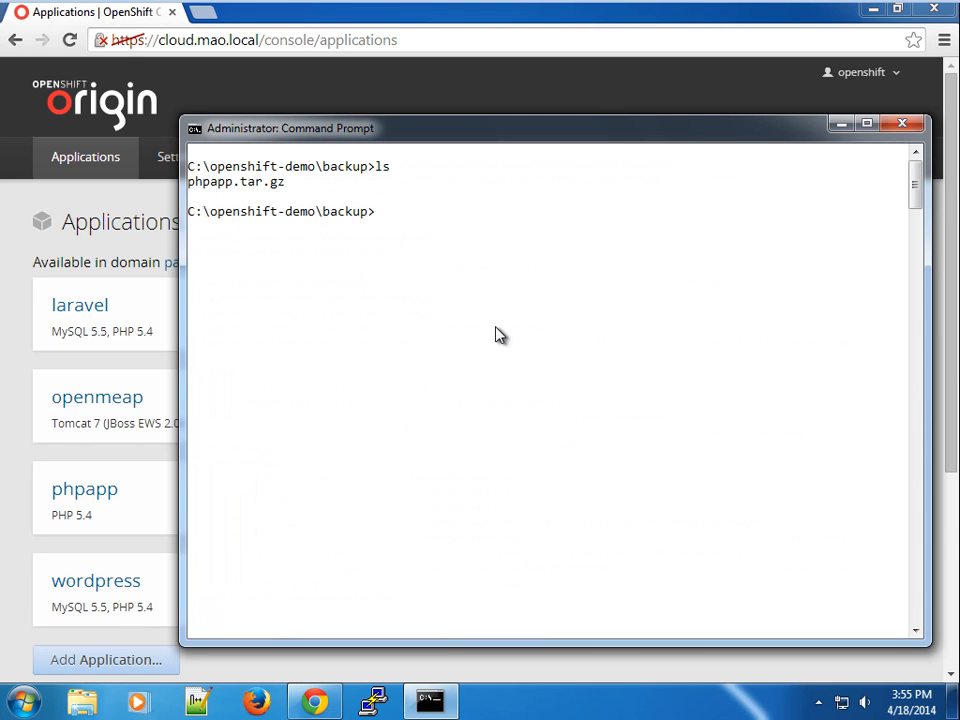
- Enter rhc restore-snapshot -a phpapp -f phpapp.tar.gz -l openshift without running it
text(php)
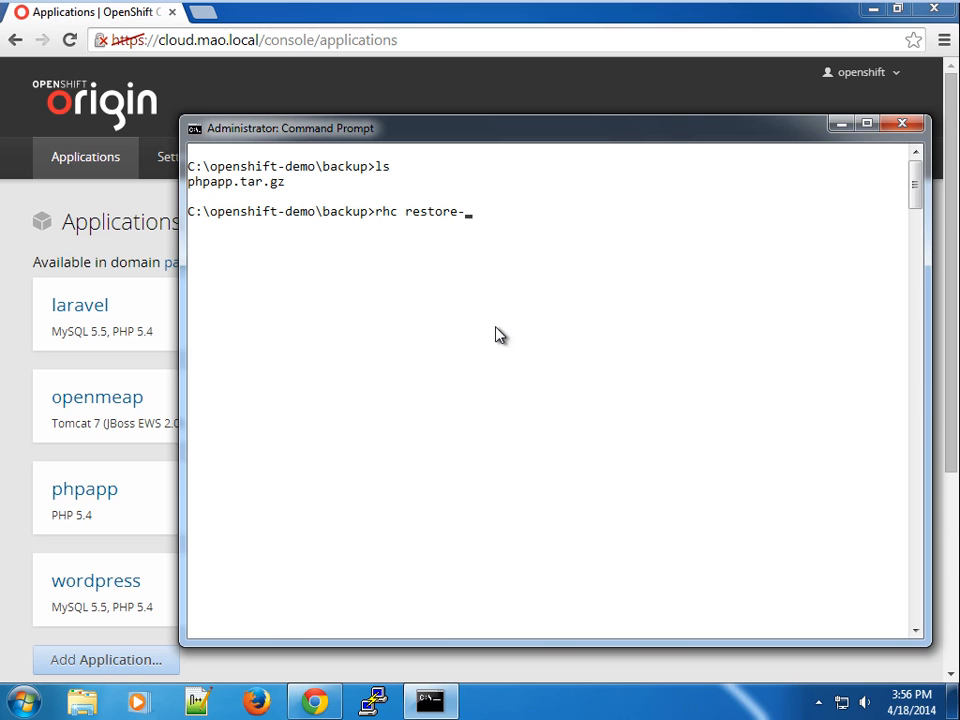
text(snapshot)
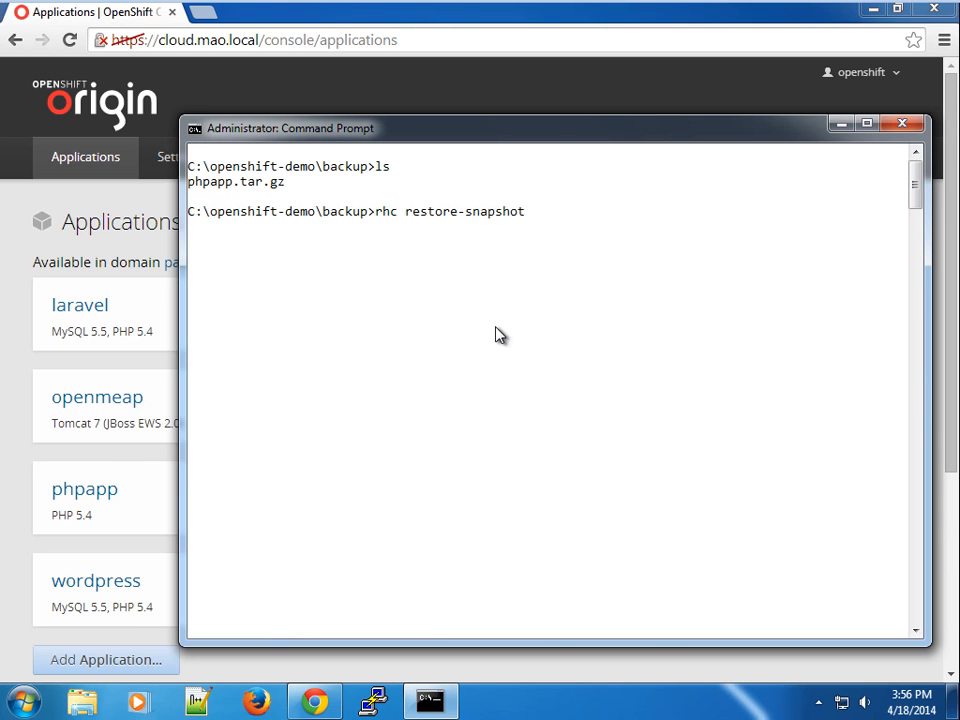
text(-a)
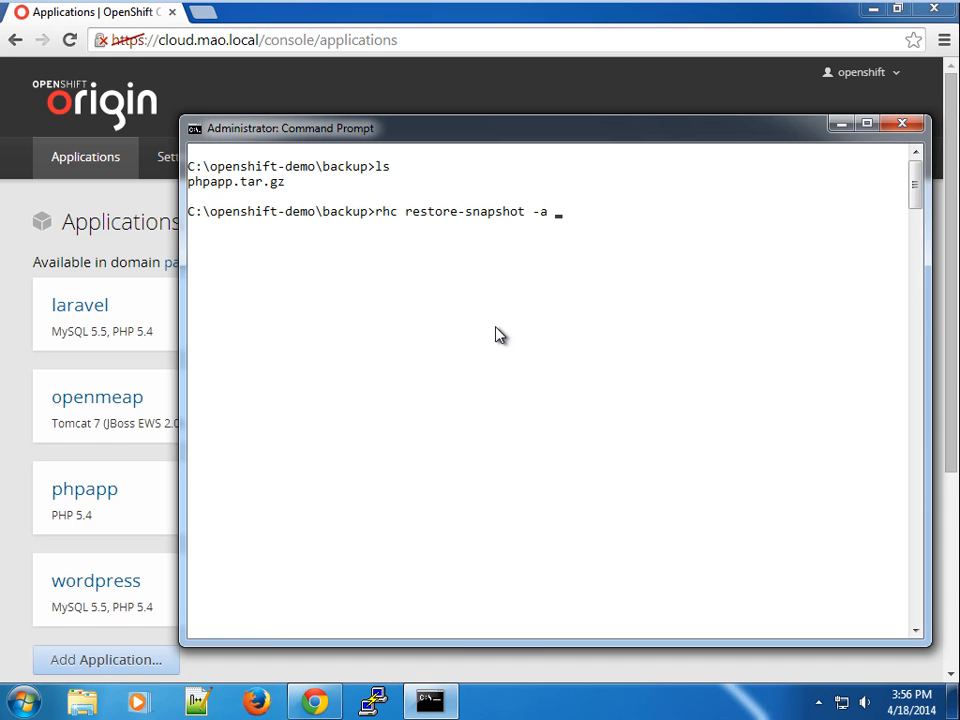
text(phpapp -f)
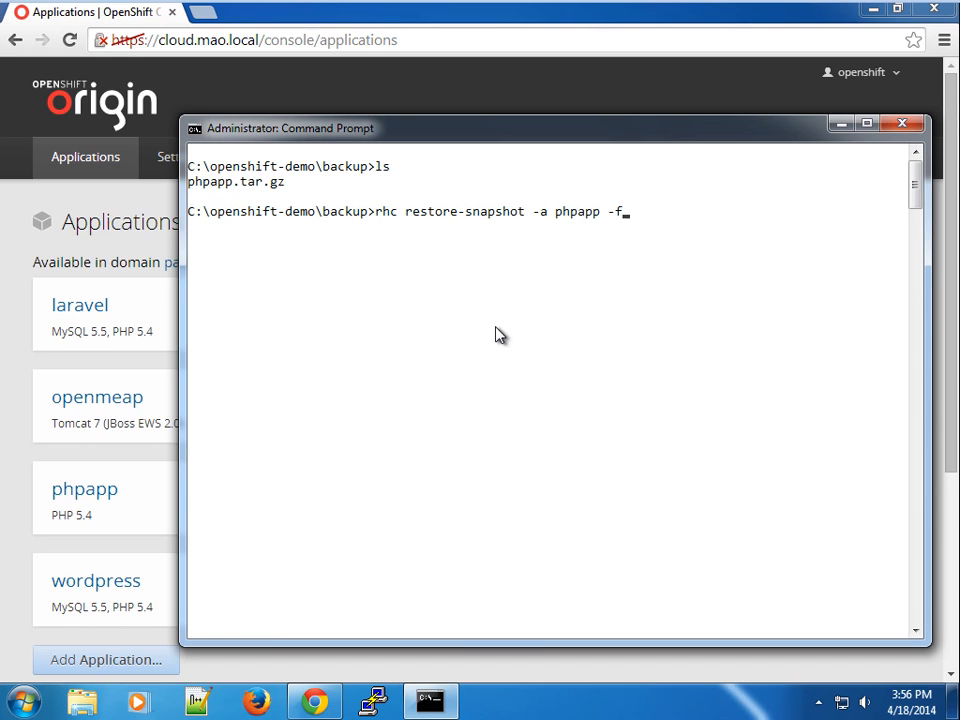
text(phpapp.tar.gz)
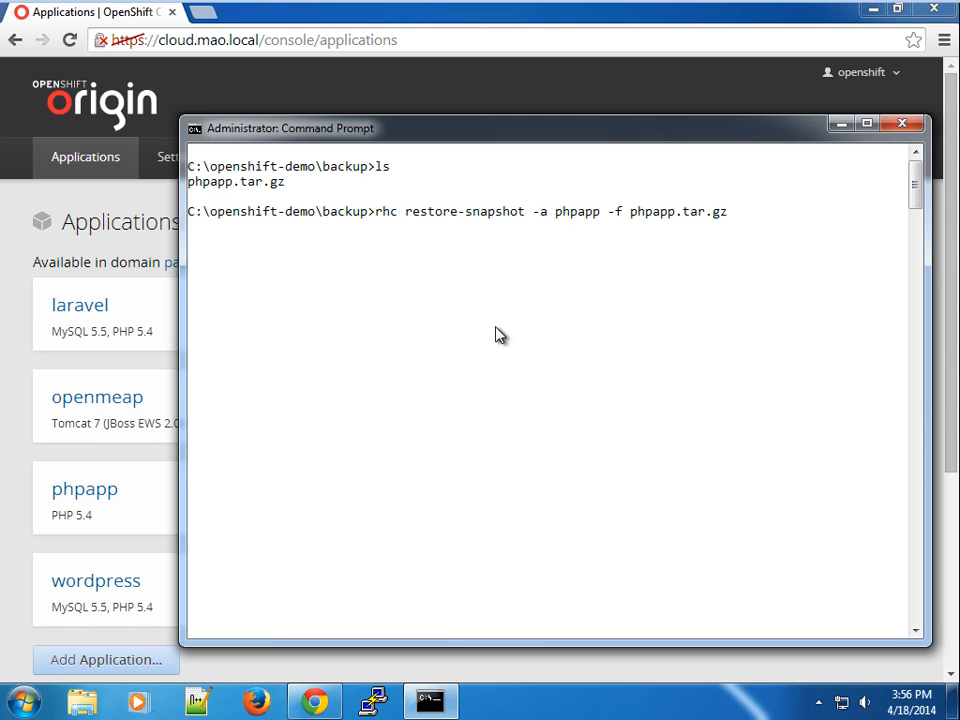
text(-l ope)
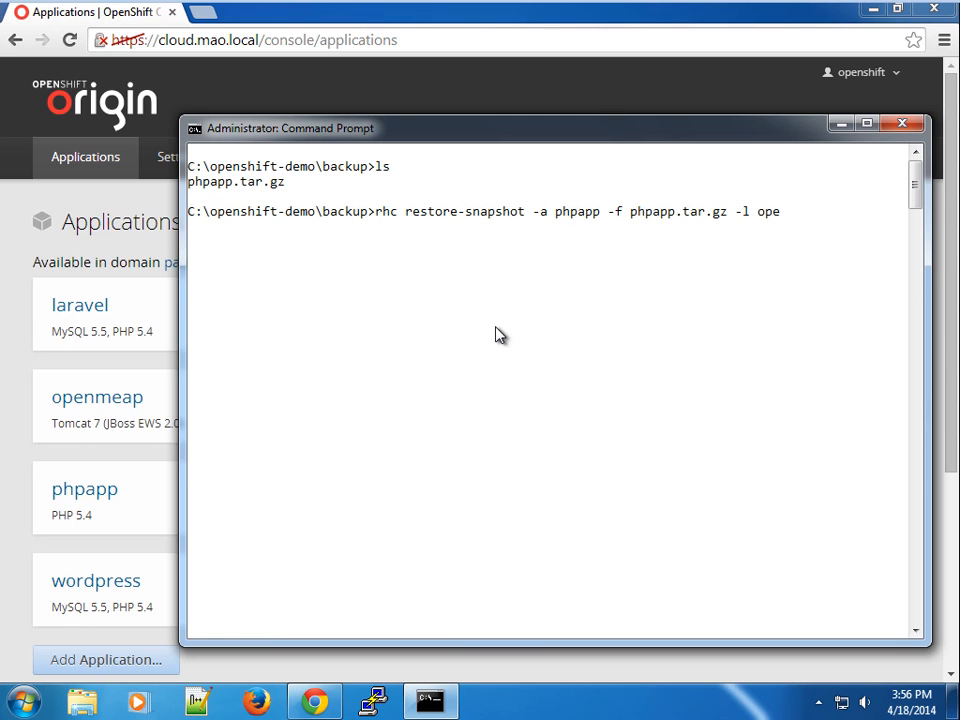